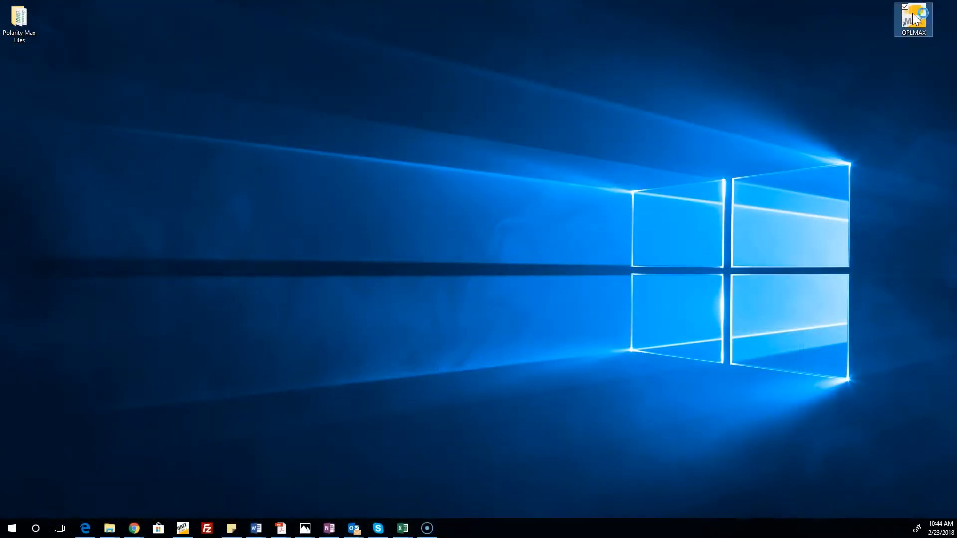
Launch OPL-MAX and load the Single mode MTP ILRL.INI configuration
double_click(913, 18)
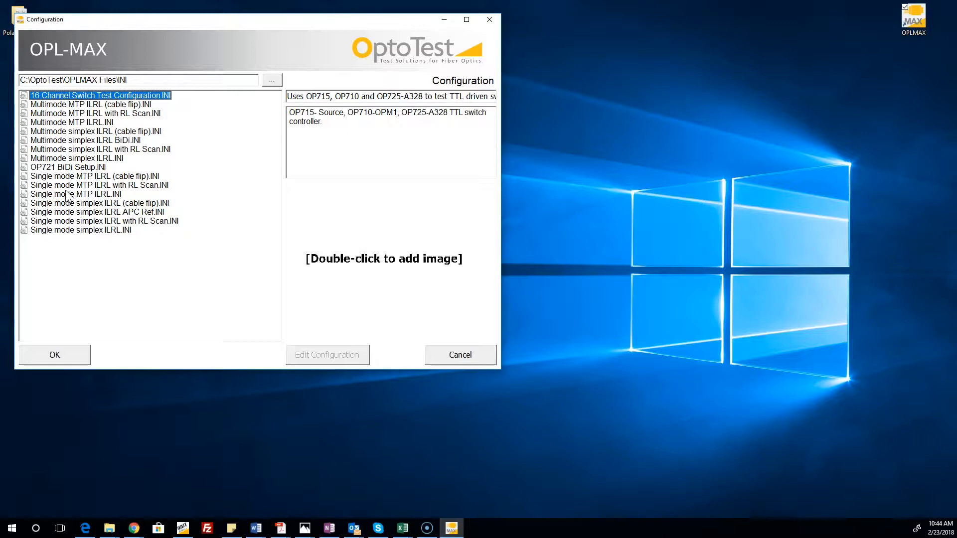
click(75, 193)
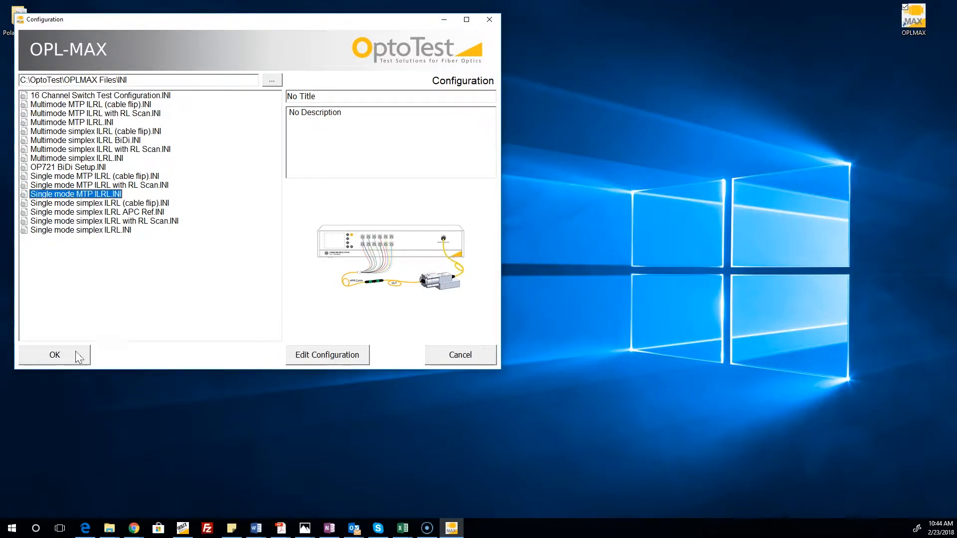
click(54, 354)
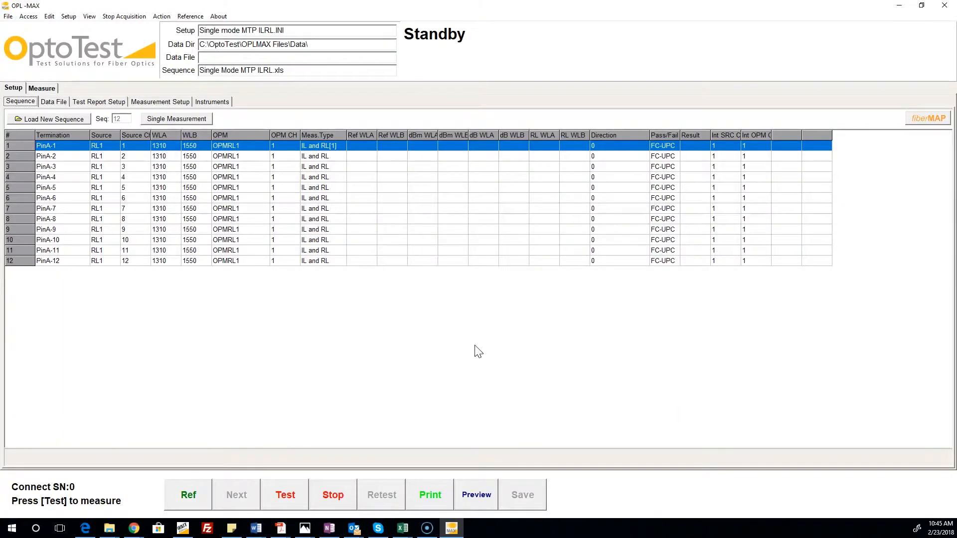
mouse_move(396, 375)
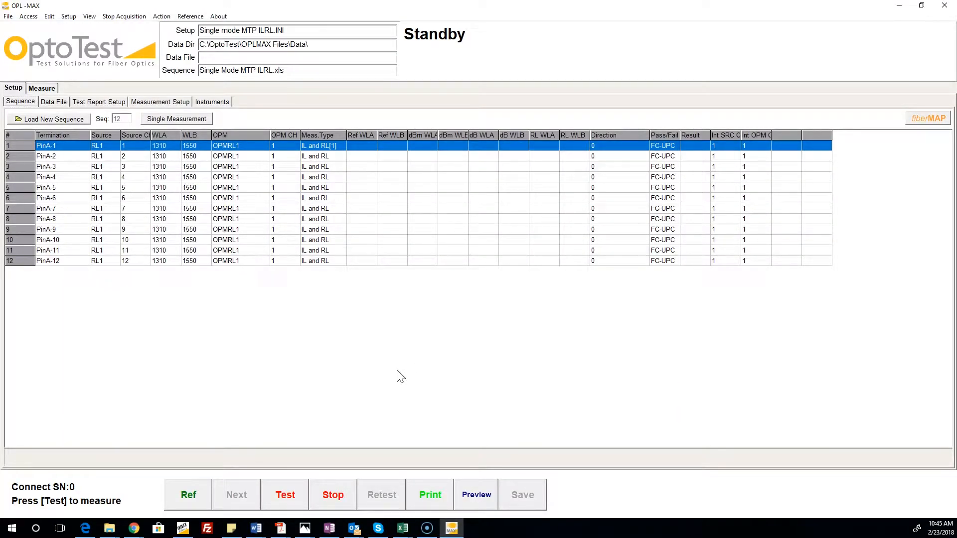
mouse_move(186, 238)
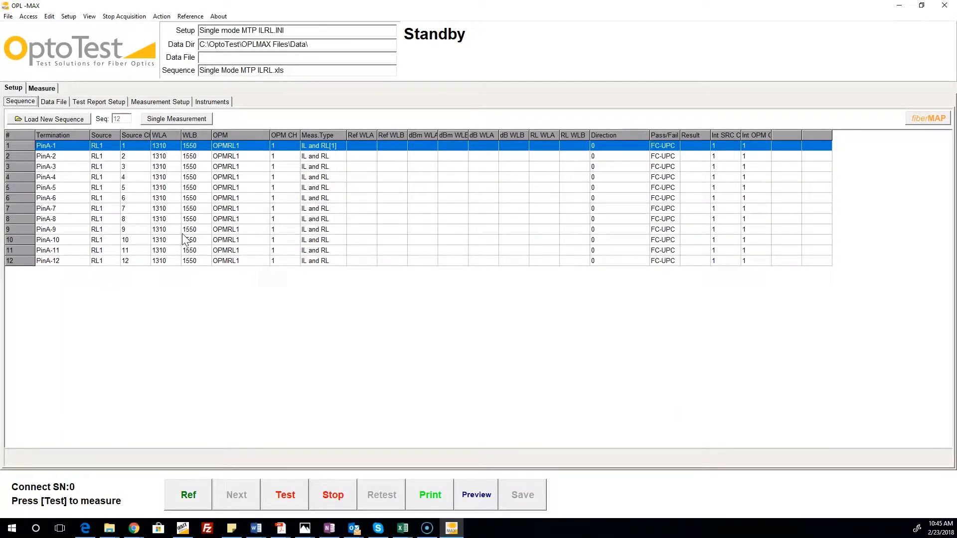
mouse_move(78, 126)
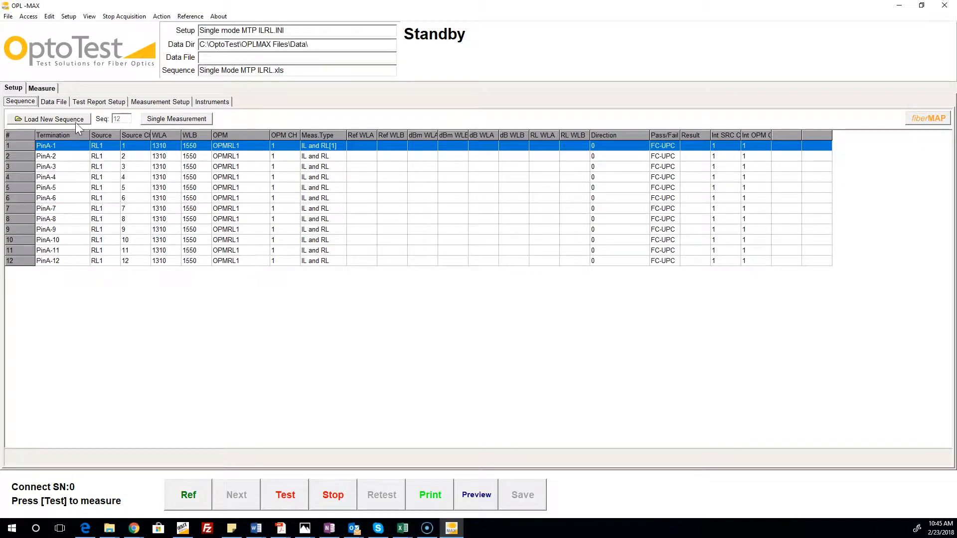
mouse_move(66, 113)
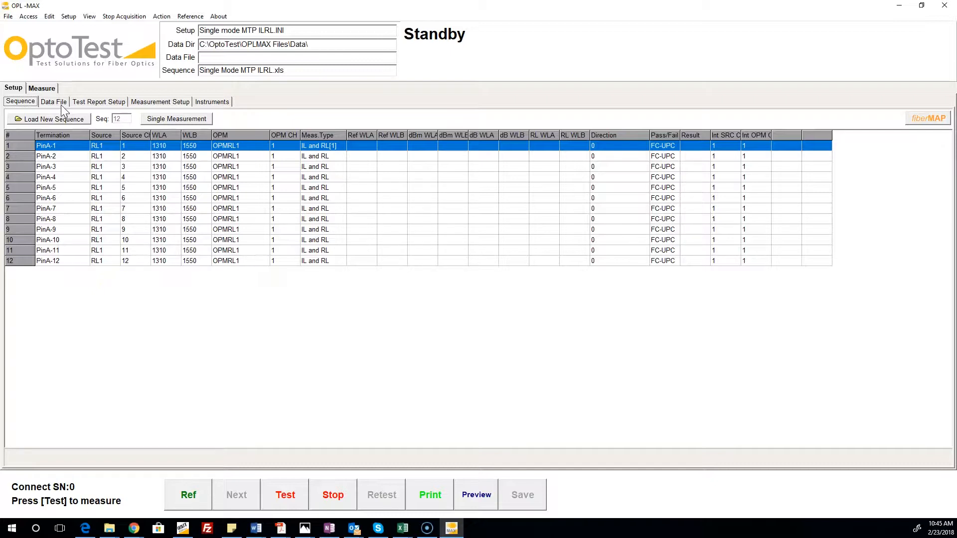
Set the fixed data file to sm_mtp_demo_data.XLS in the Data folder and apply it
click(53, 101)
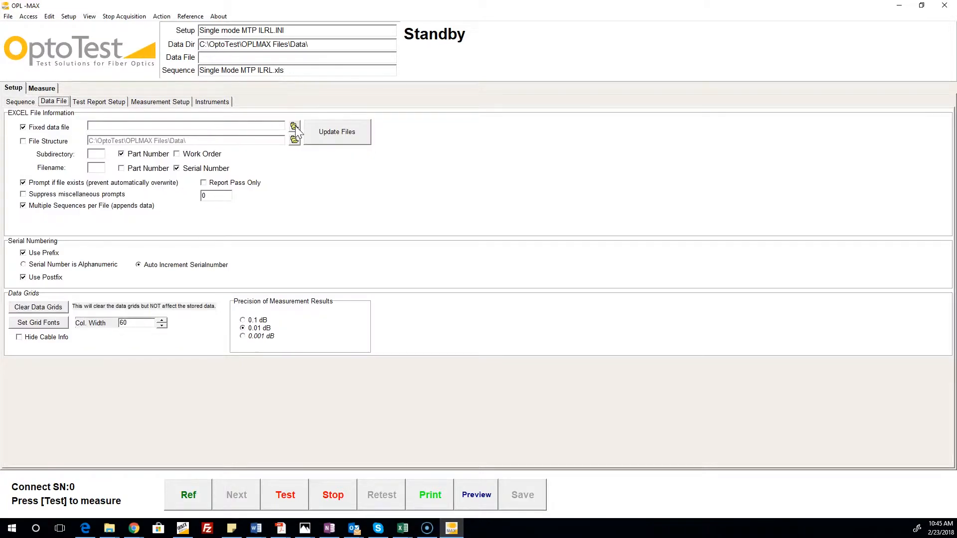
click(294, 126)
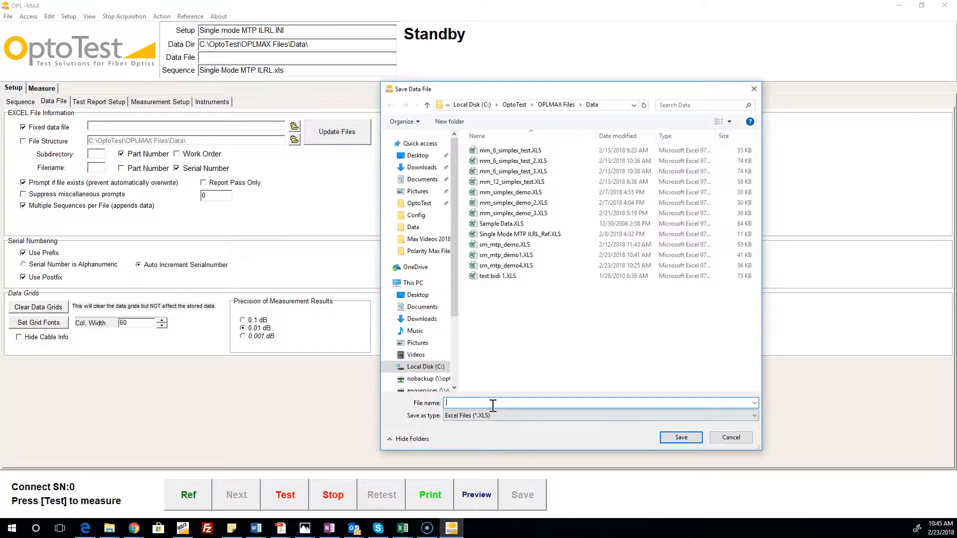
text(sm_mt)
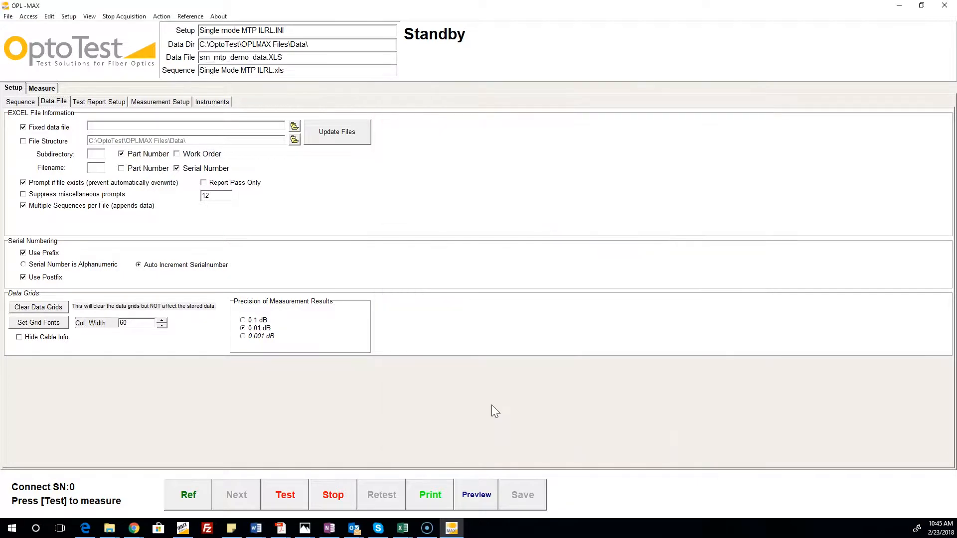
click(294, 127)
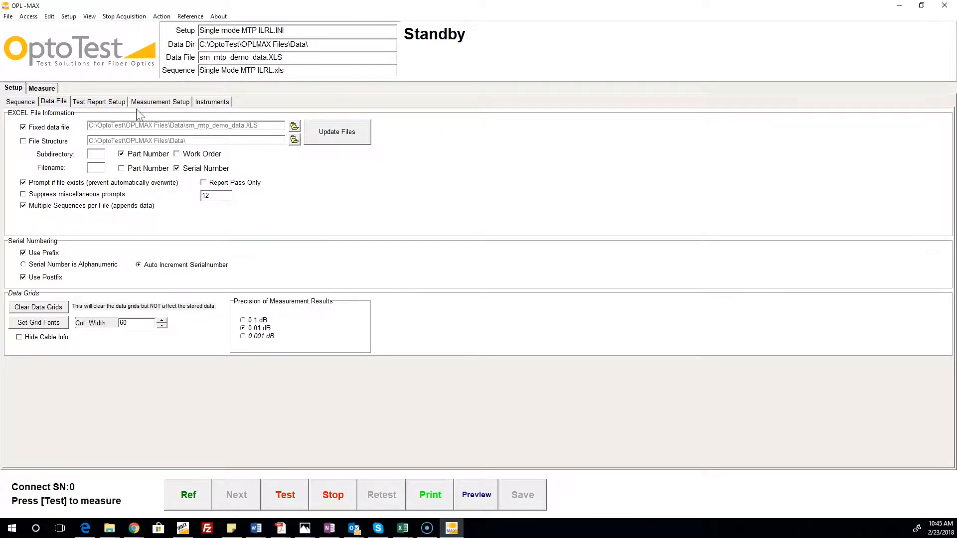
Preview the ILRL serial-number report template layout in Test Report Setup, then close it
click(98, 101)
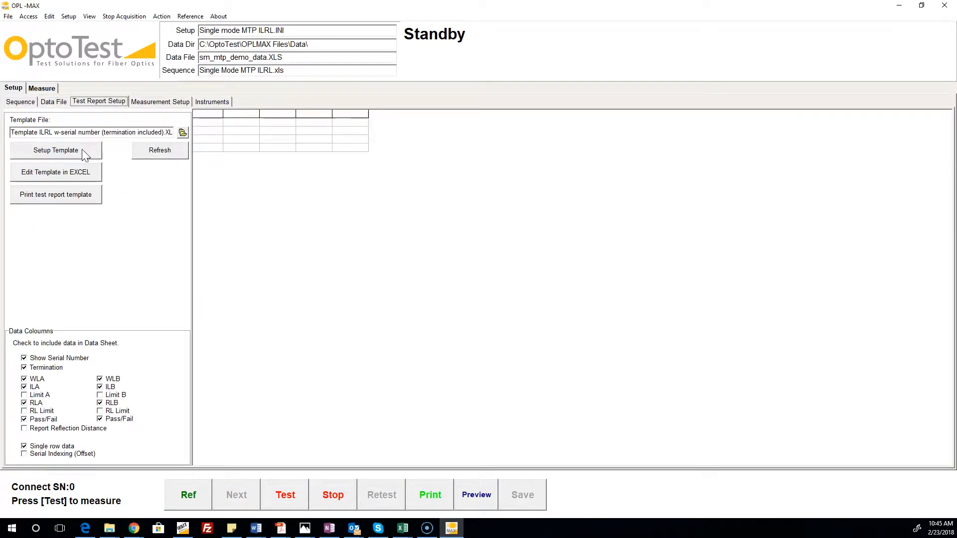
click(55, 150)
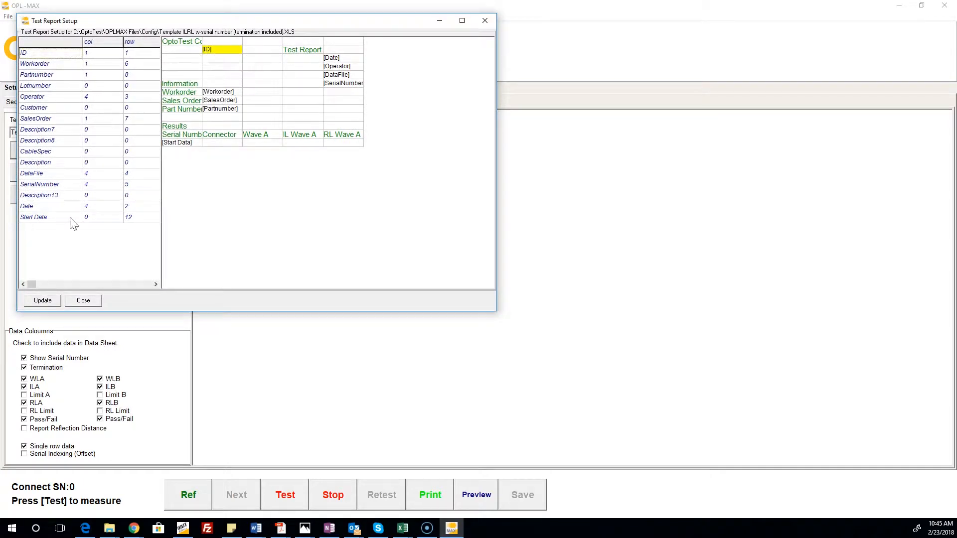
click(84, 300)
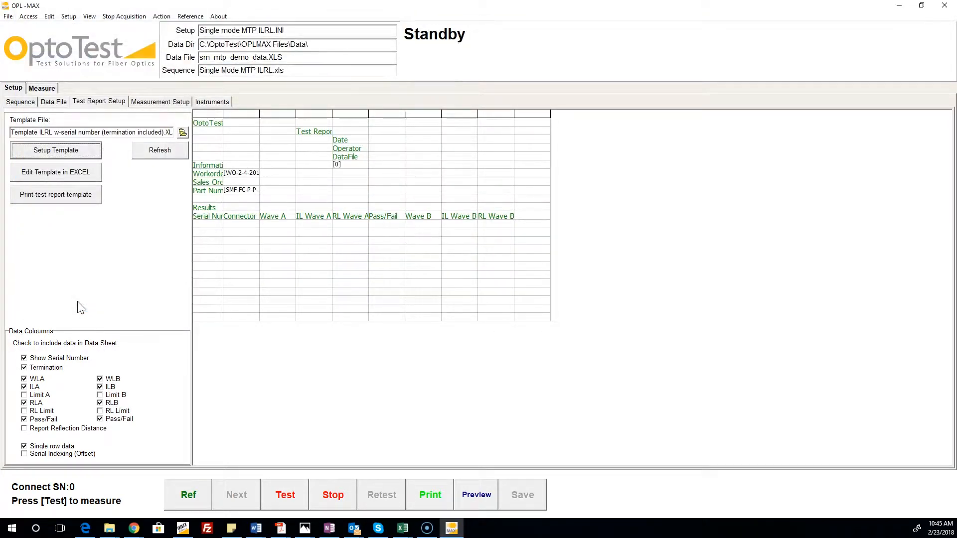
mouse_move(152, 104)
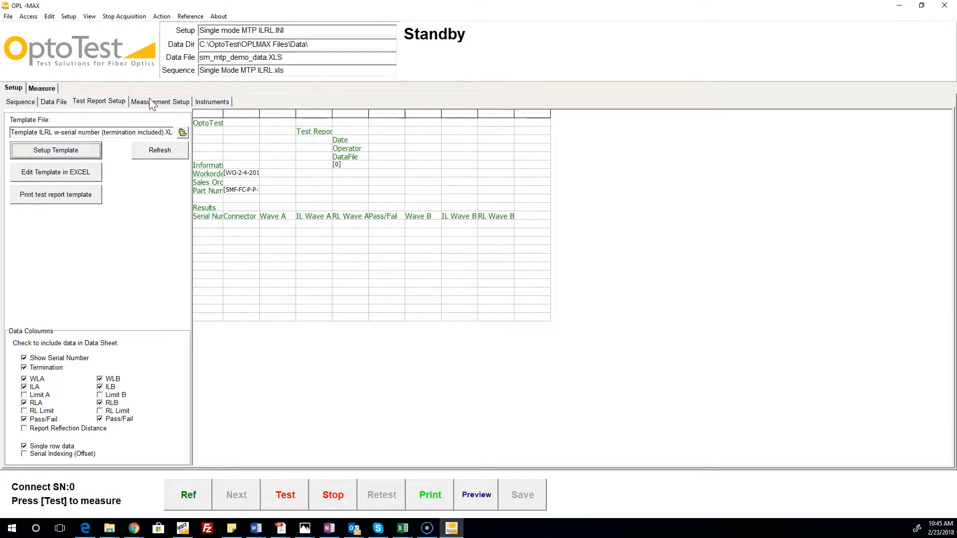
Review the Measurement Setup and Instruments tabs, then return to the 12-channel Sequence
click(160, 101)
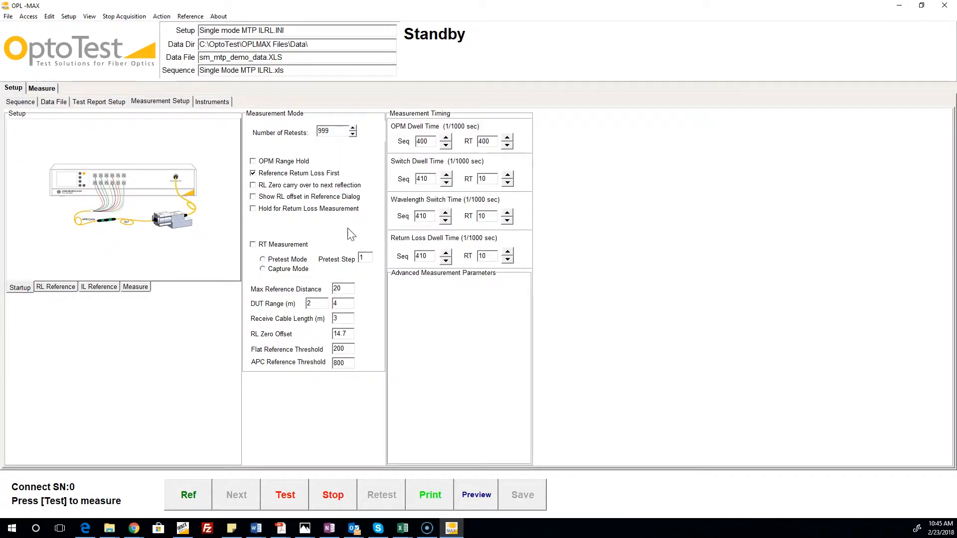
mouse_move(219, 95)
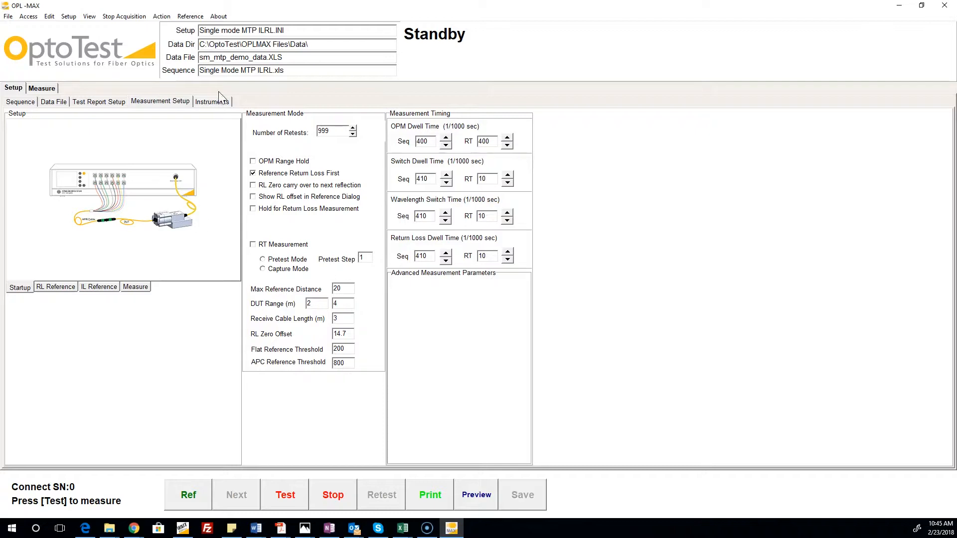
click(212, 101)
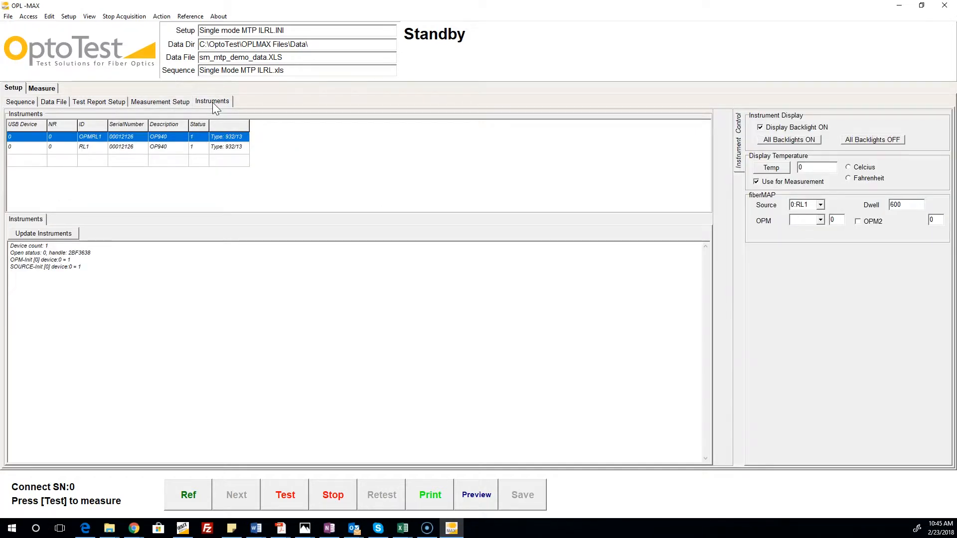
mouse_move(177, 150)
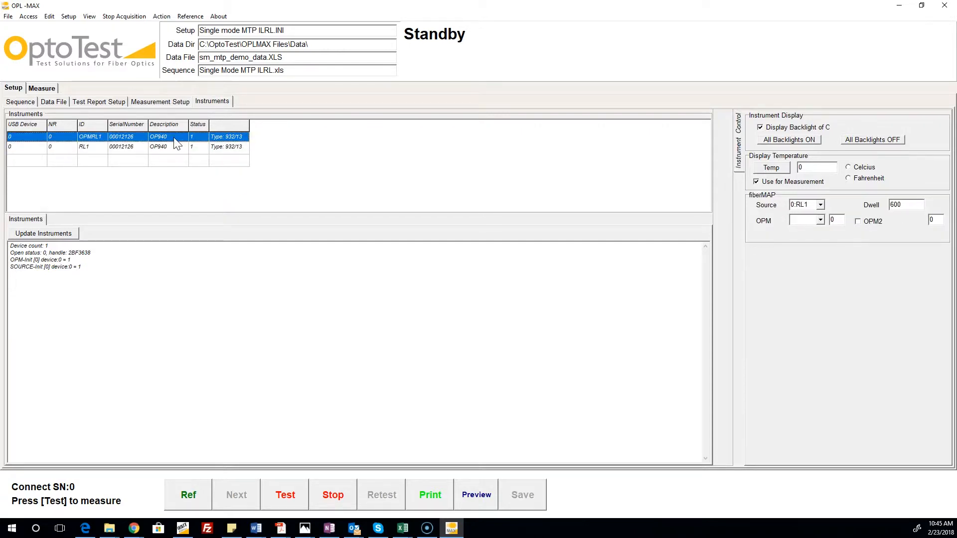
click(19, 101)
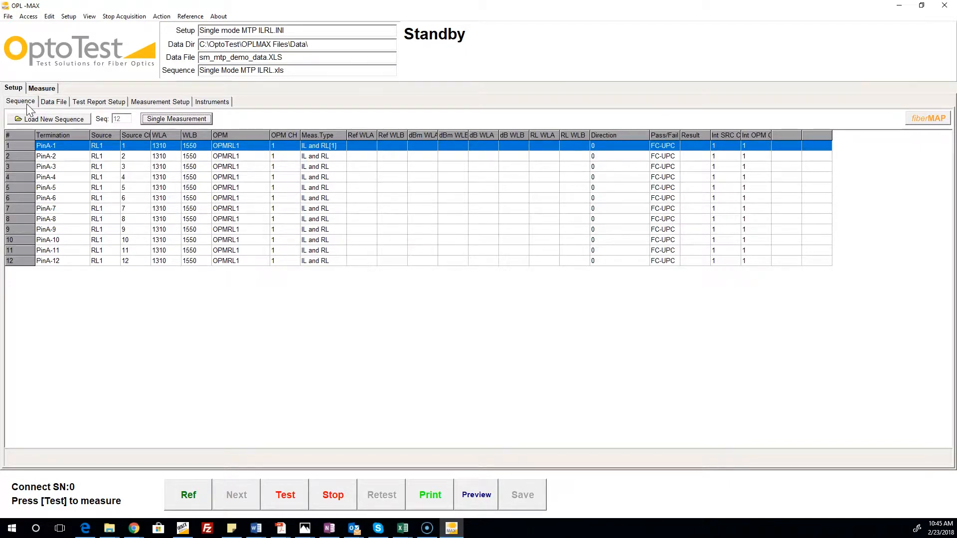
Start the channel referencing procedure with the Ref button
click(188, 495)
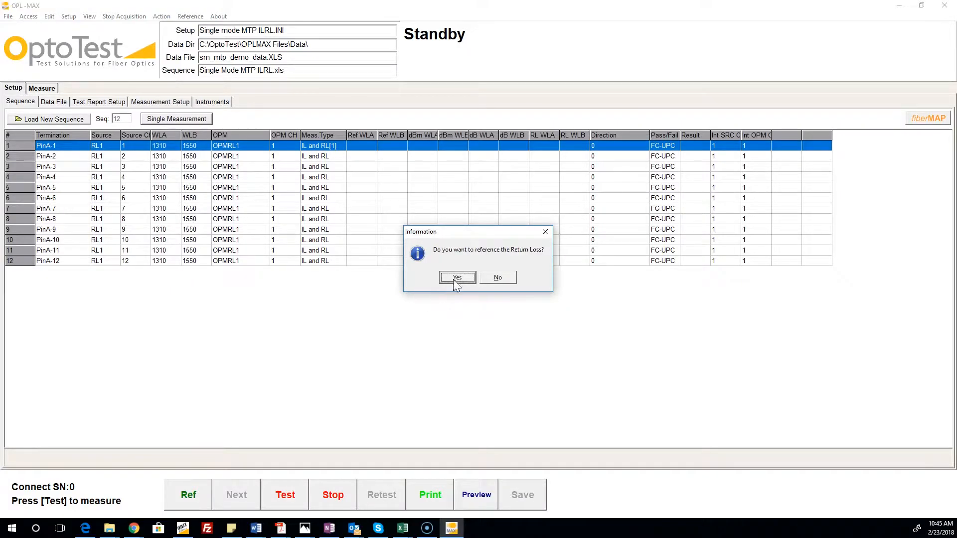
Reference return loss for all channels at about 14.3 dB and finish
click(457, 277)
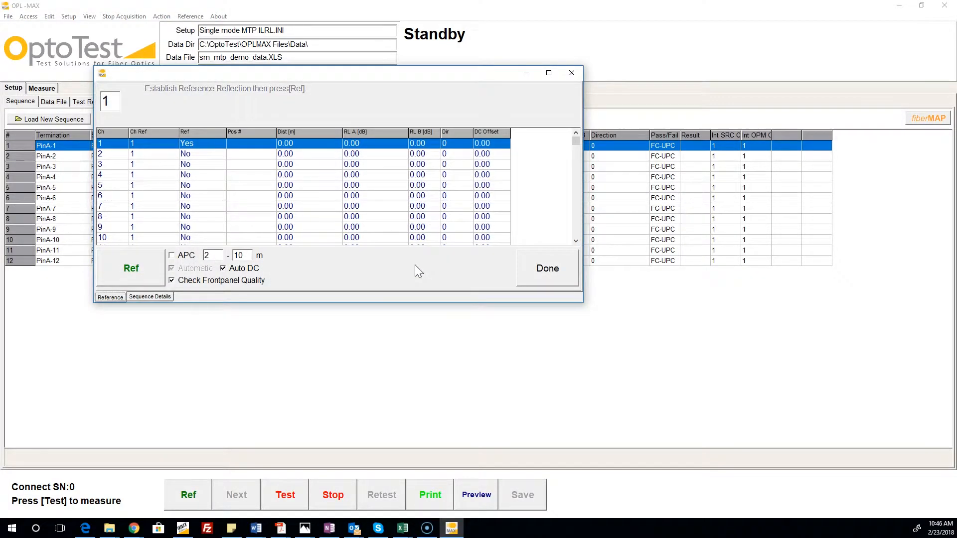
click(130, 268)
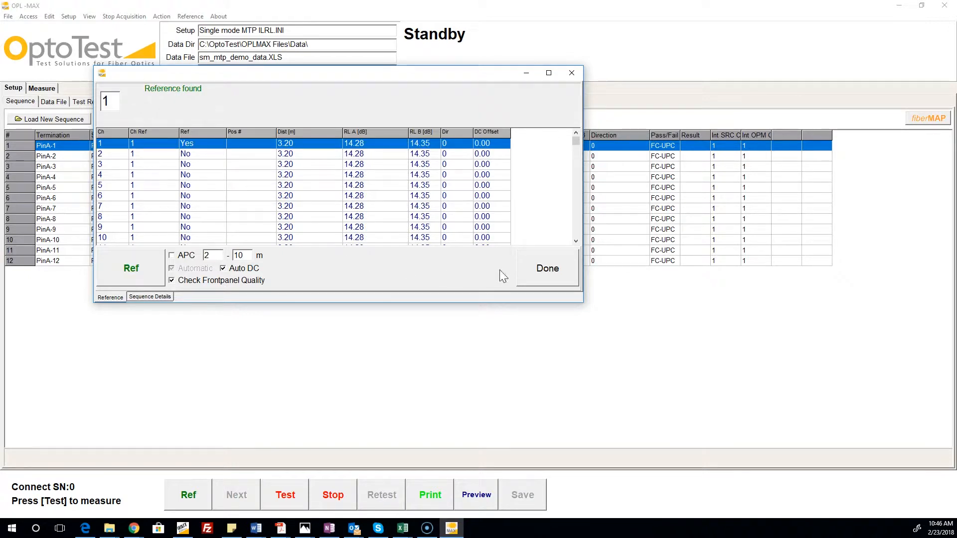
click(546, 268)
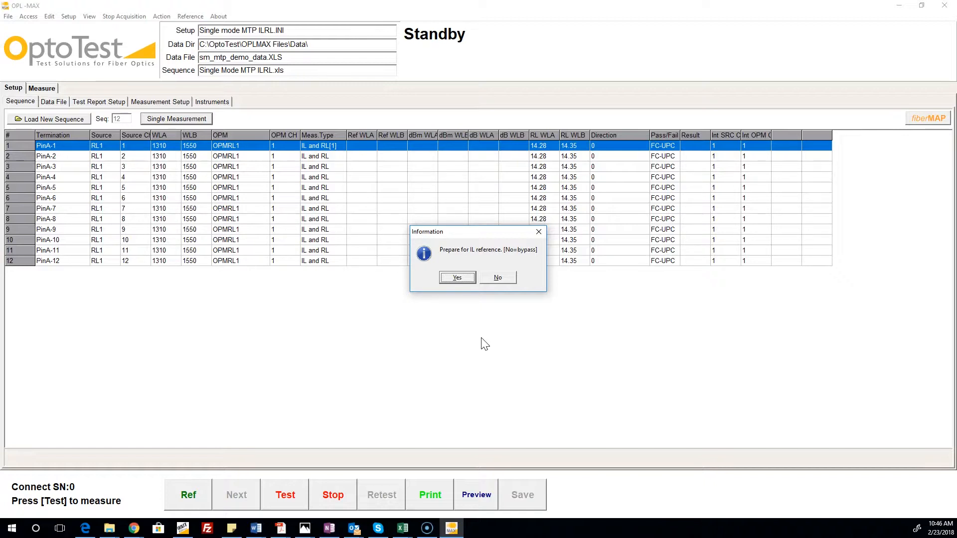
mouse_move(473, 299)
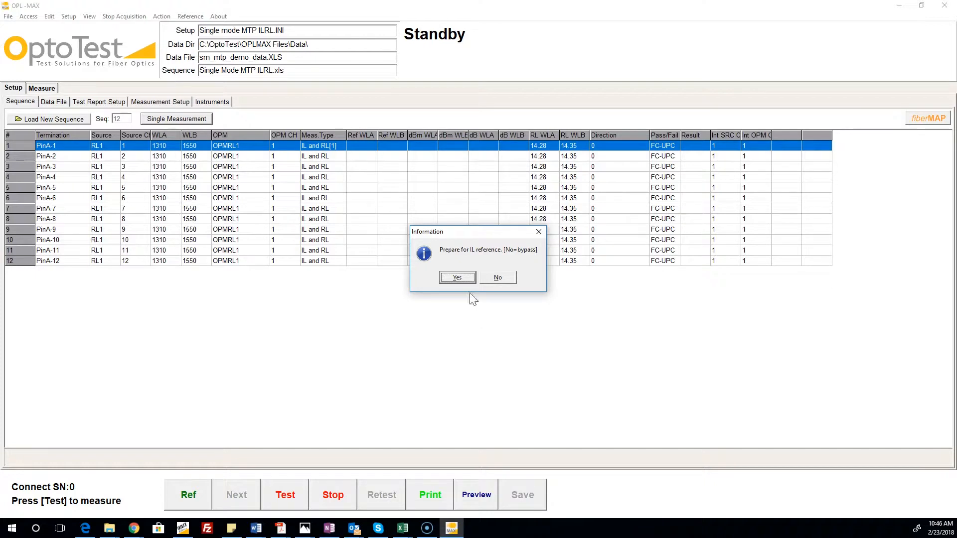
Take IL references channel by channel until all 12 read Reference Done
click(457, 278)
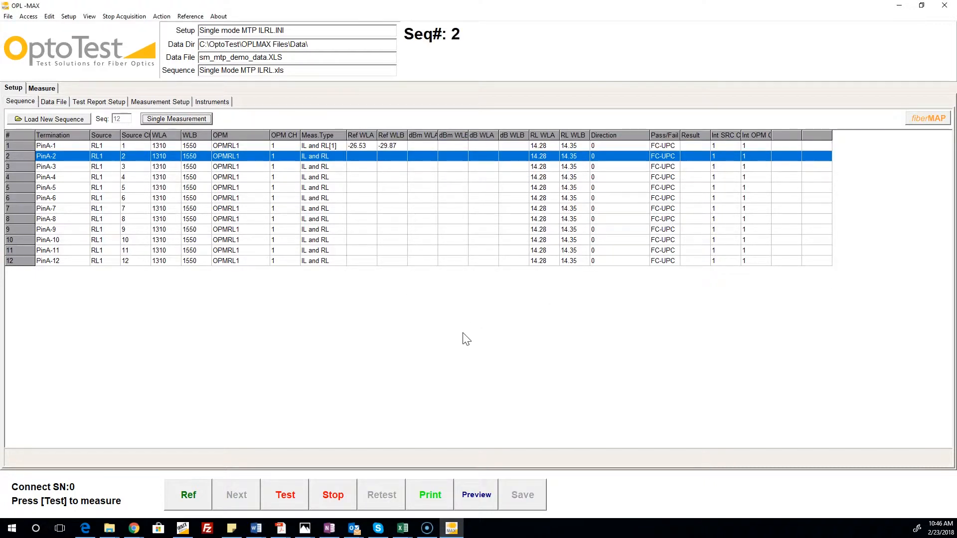
click(284, 494)
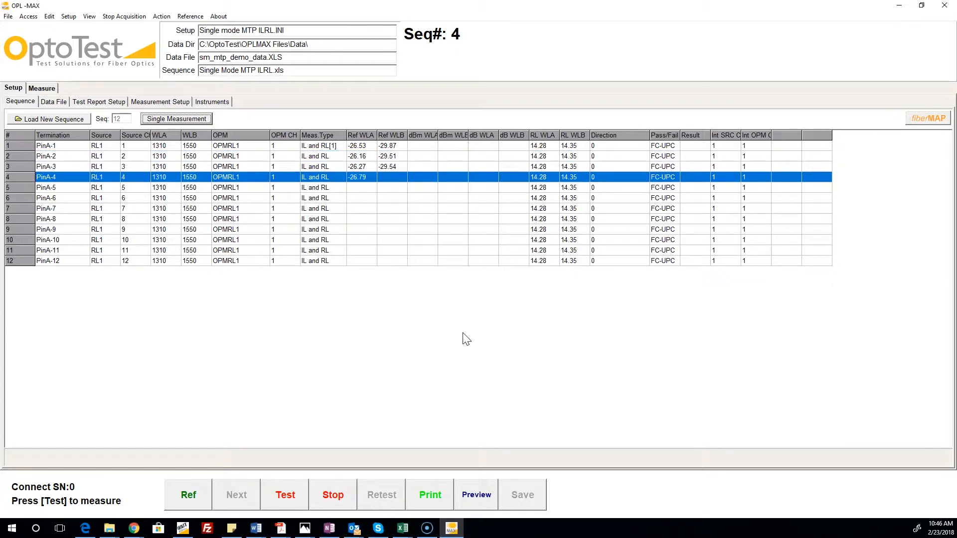
click(285, 494)
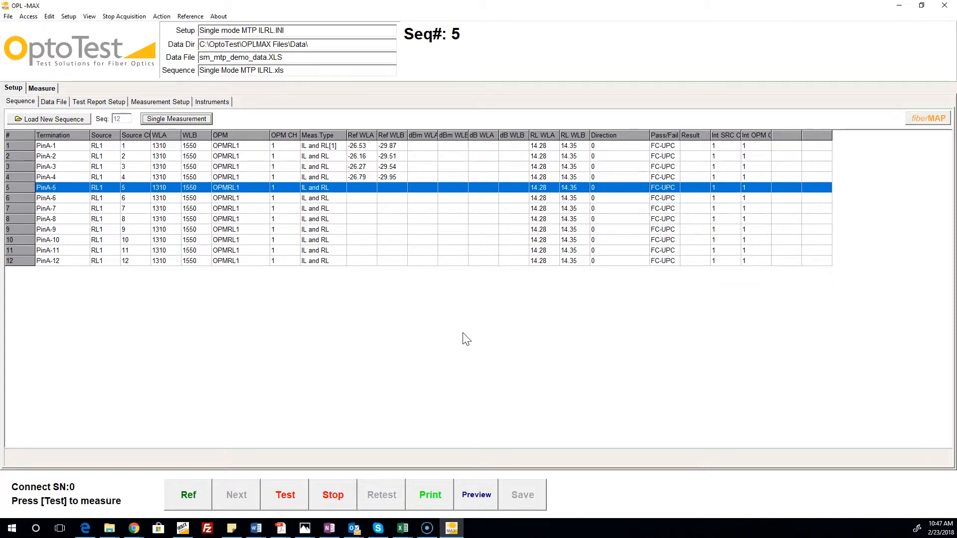
click(285, 494)
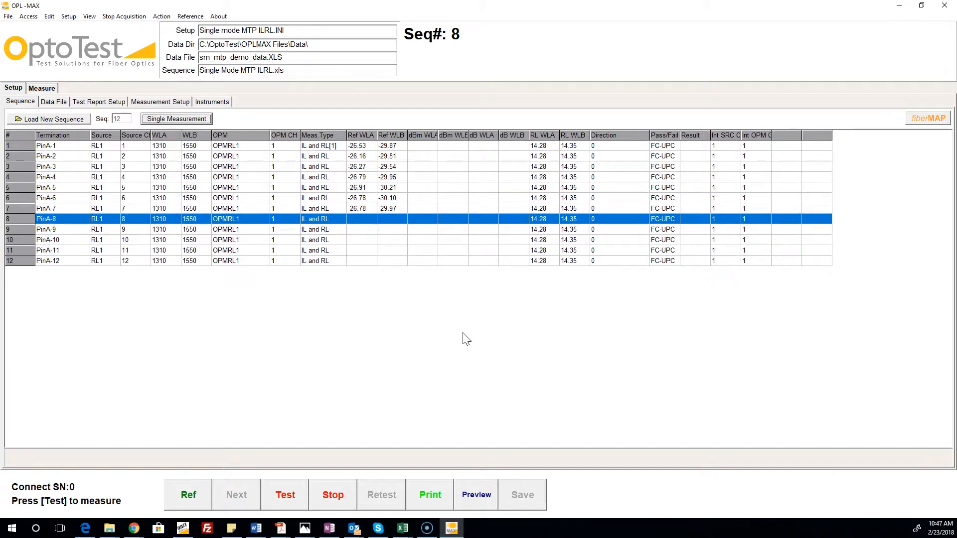
click(285, 494)
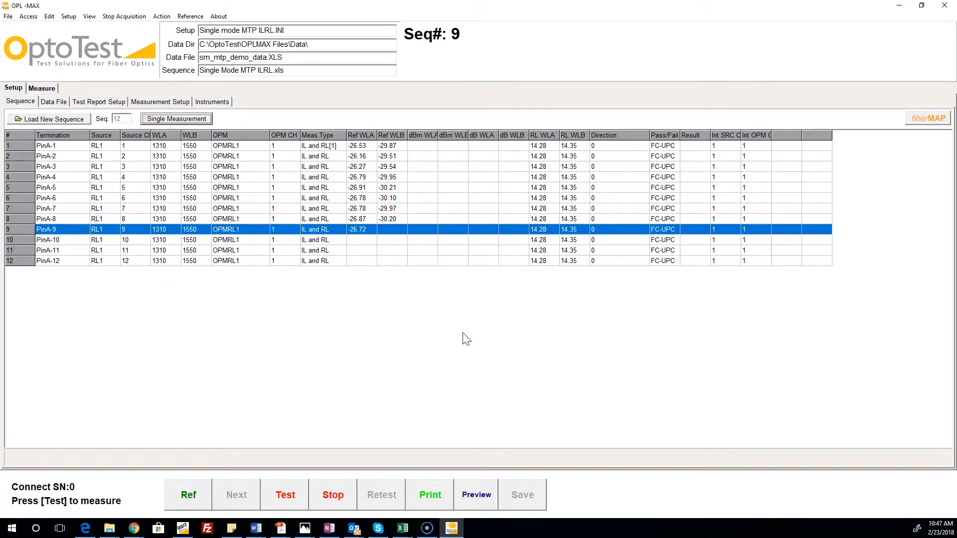
click(284, 494)
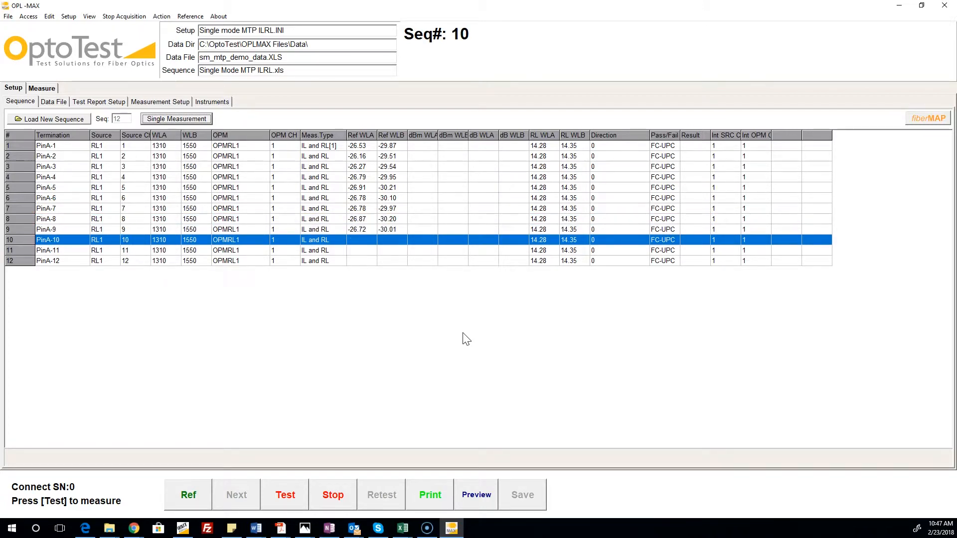
click(284, 494)
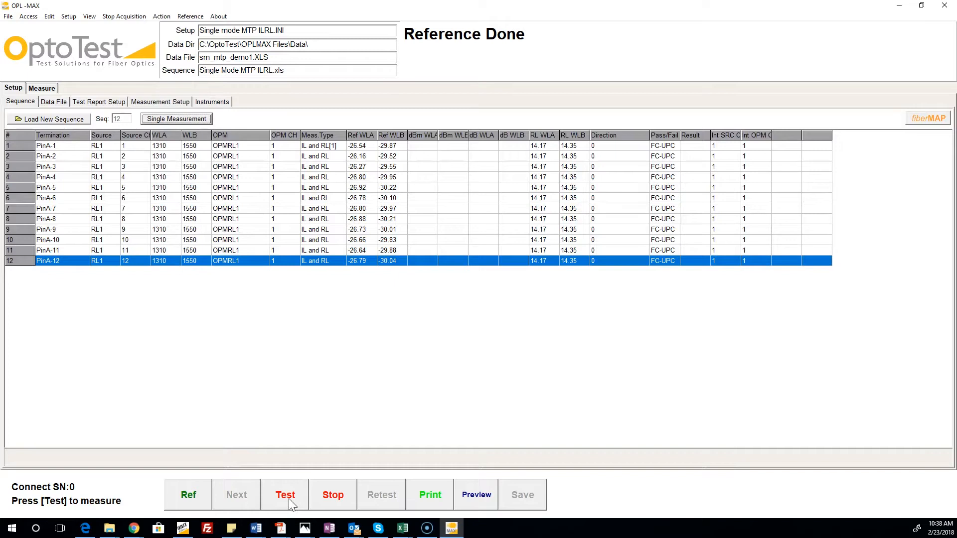
Run the IL/RL test with Measurement Data shown, confirming each channel until Done and Passed
click(285, 495)
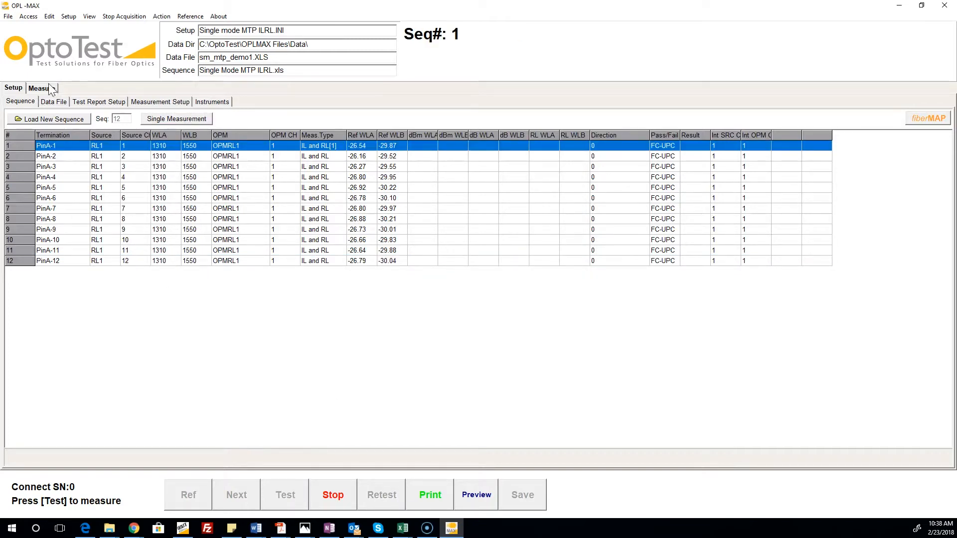
click(39, 88)
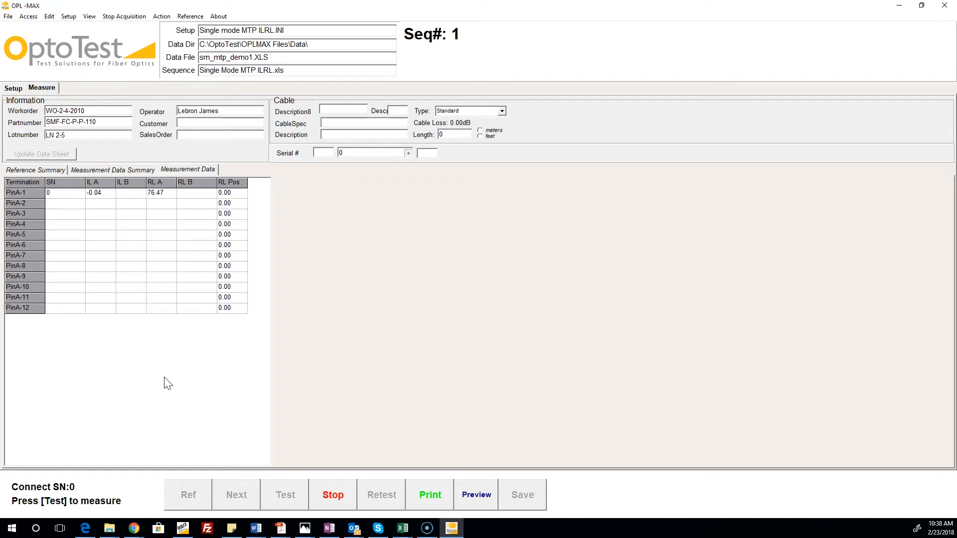
click(284, 495)
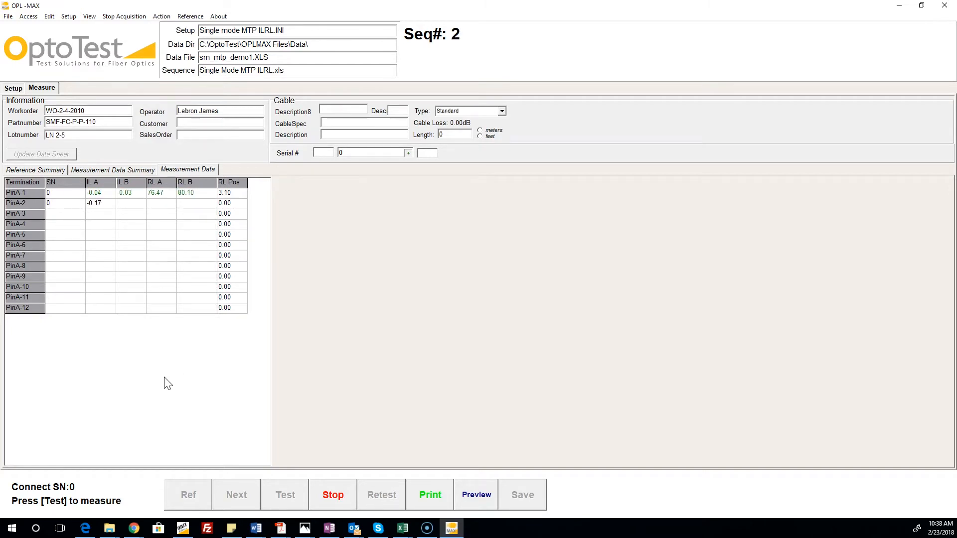
click(285, 495)
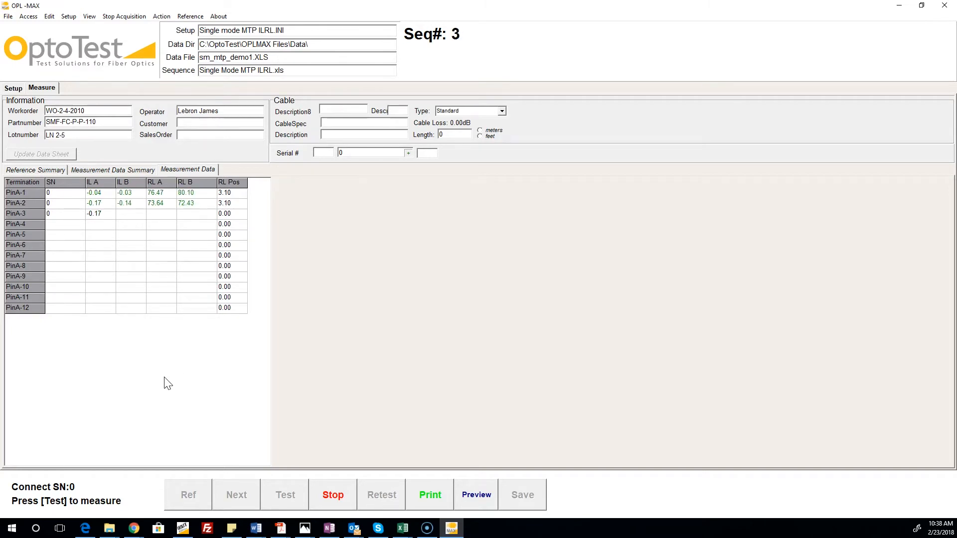
click(285, 495)
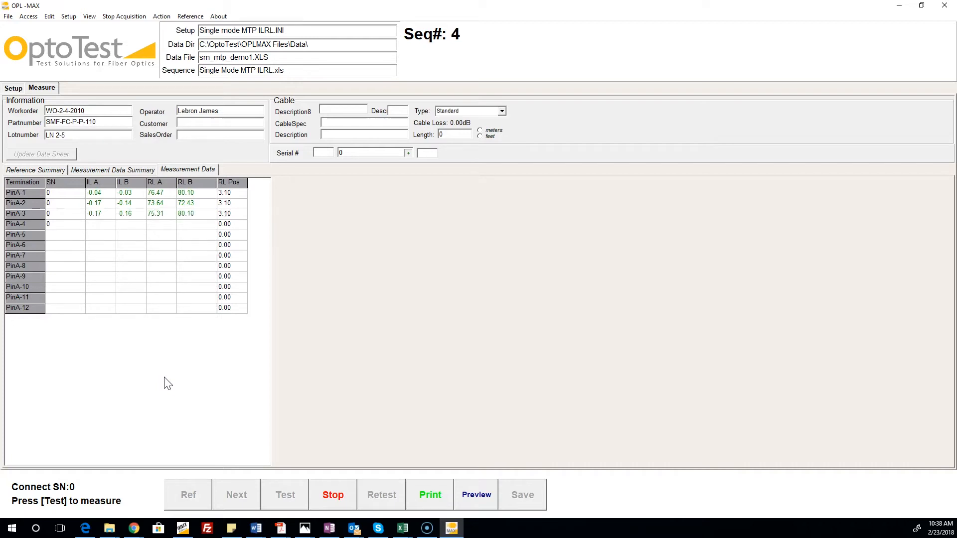
click(285, 494)
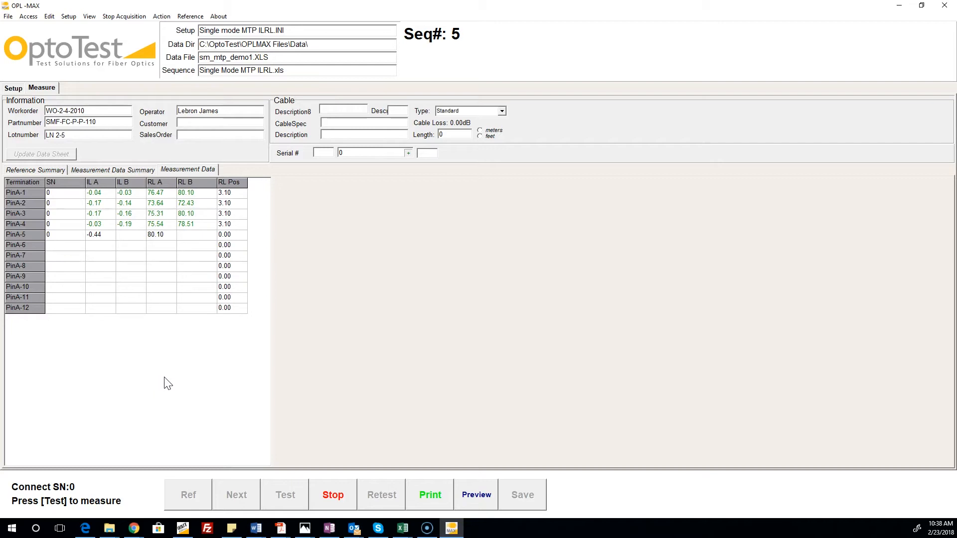
click(285, 494)
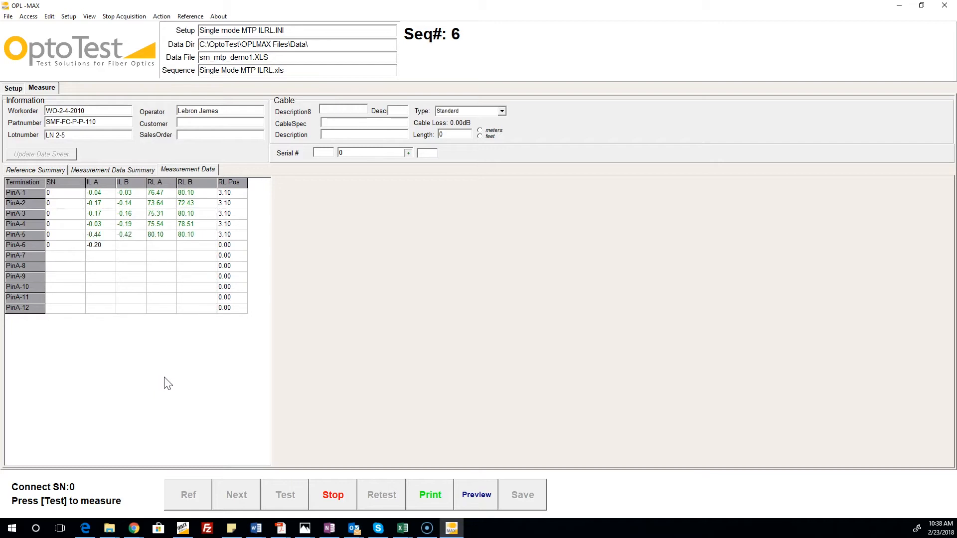
click(285, 495)
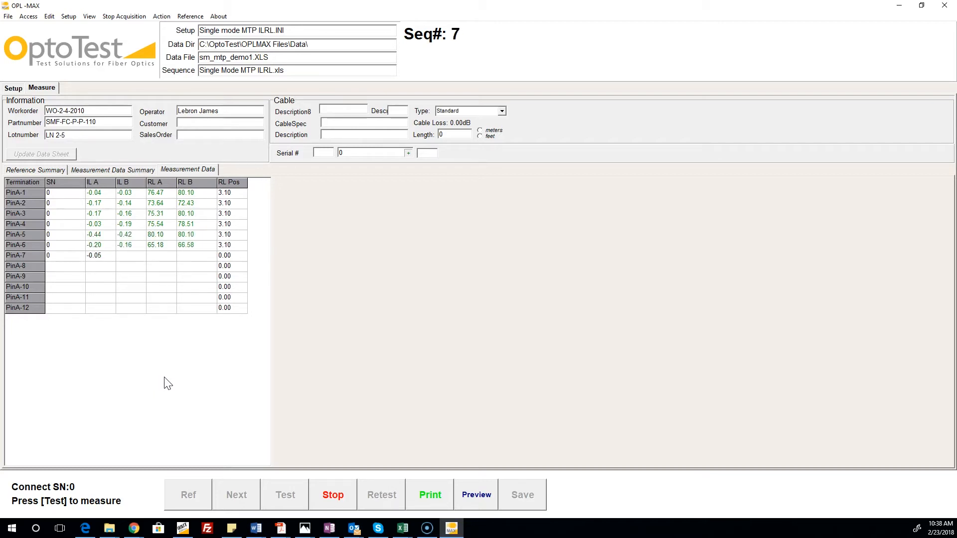
click(285, 495)
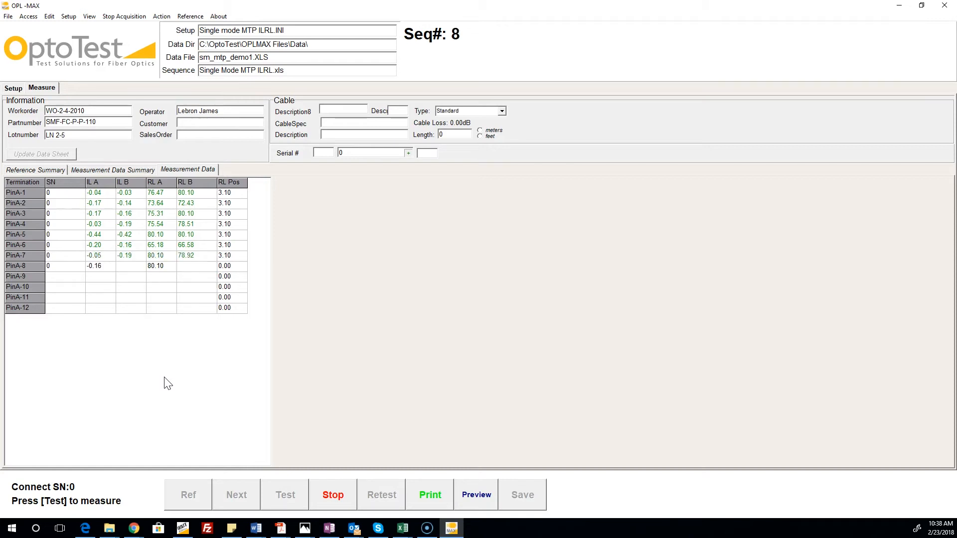
click(284, 495)
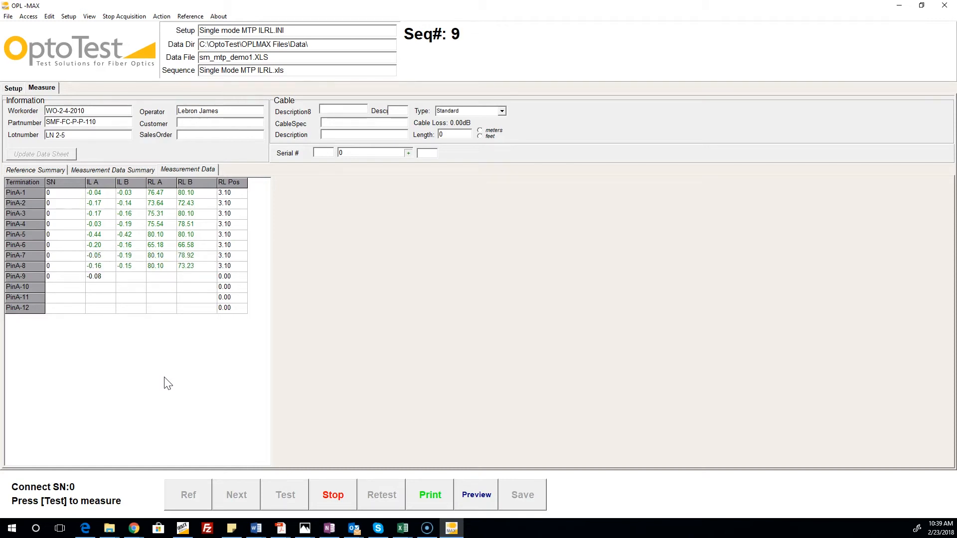
click(284, 495)
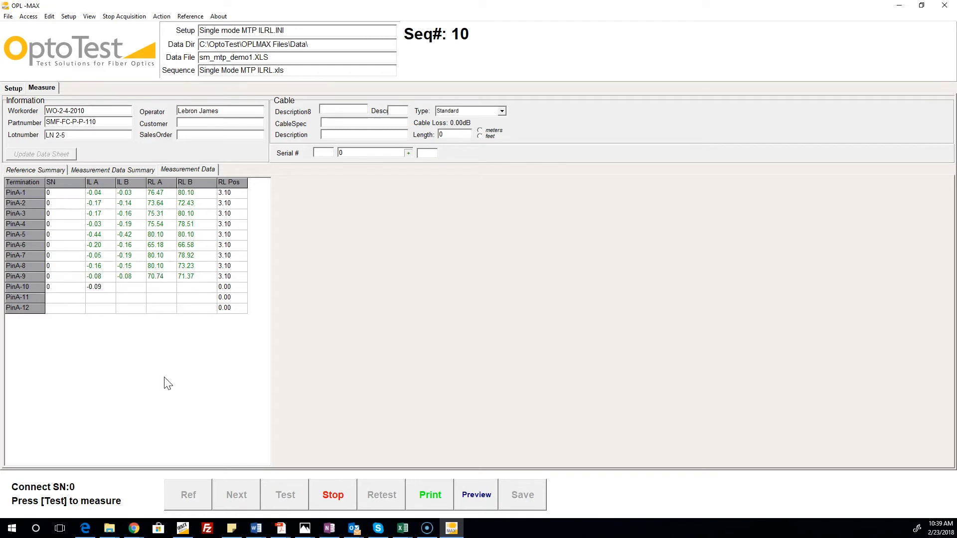
click(285, 494)
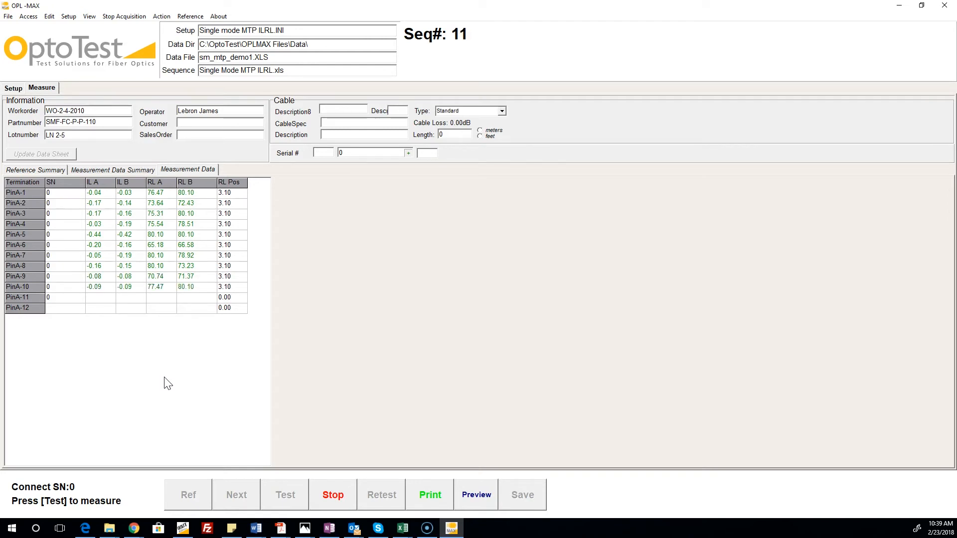
click(285, 495)
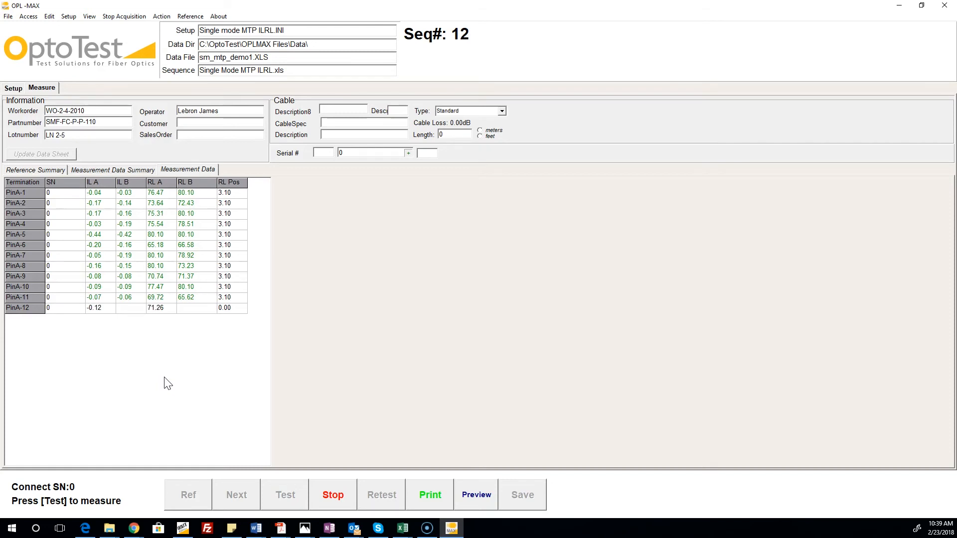
click(285, 494)
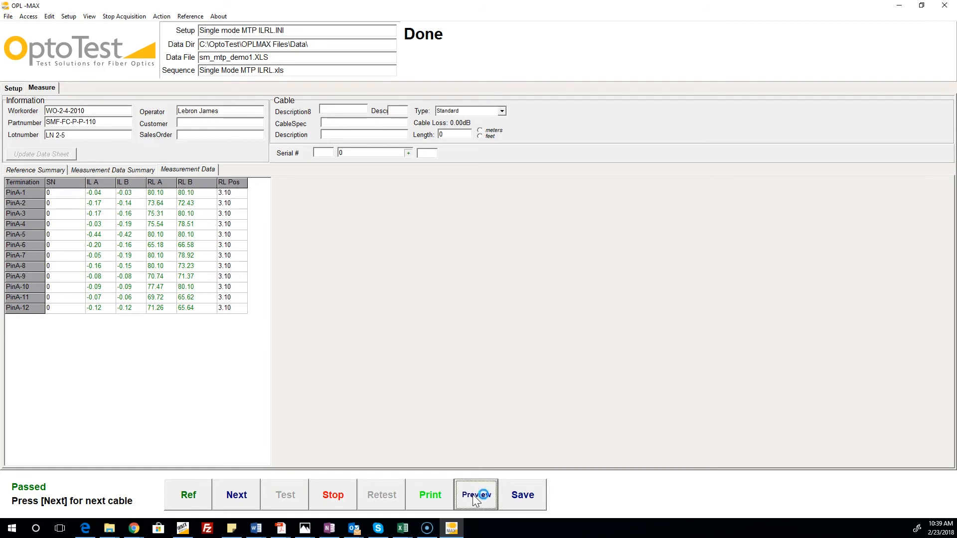
Preview the passing 12-channel IL/RL test report in Excel
click(475, 495)
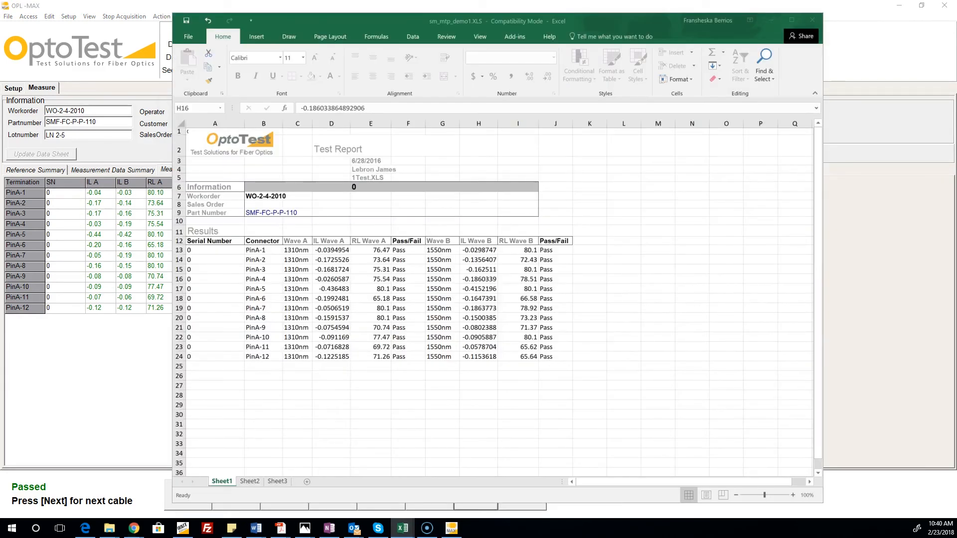
click(478, 279)
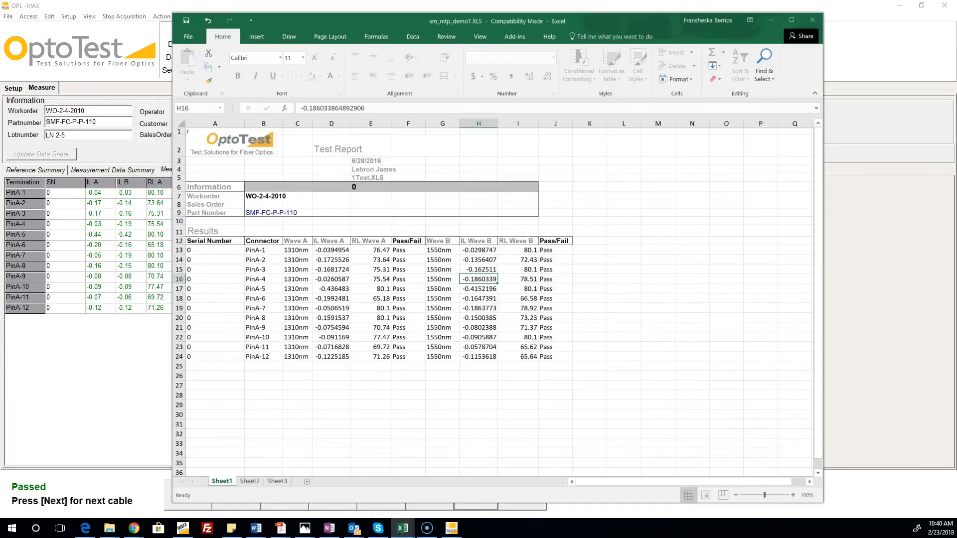